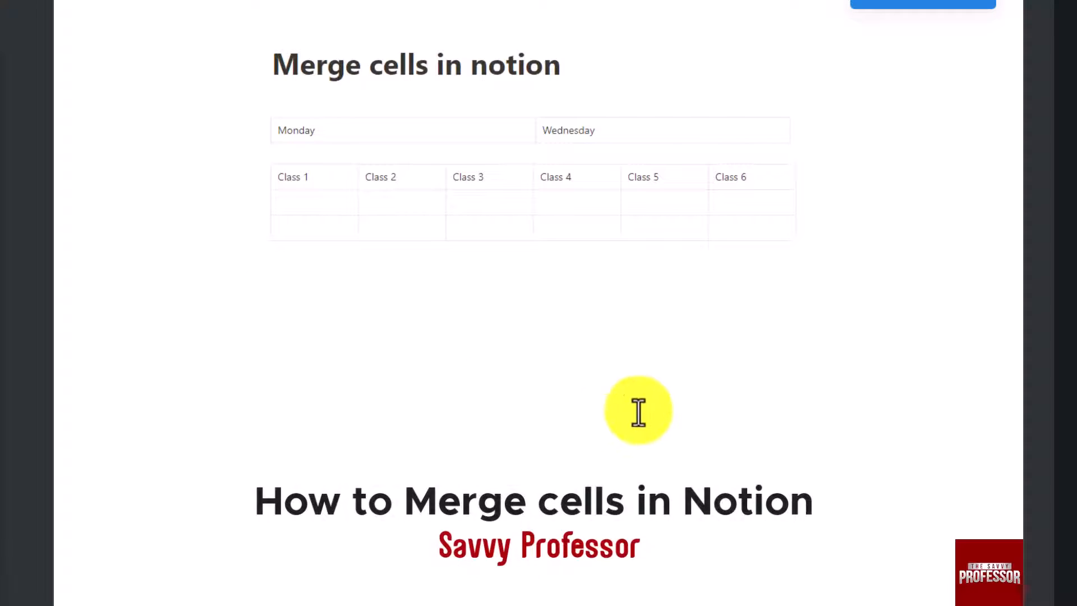
{"action": "mouse_move", "coordinate": [724, 376]}
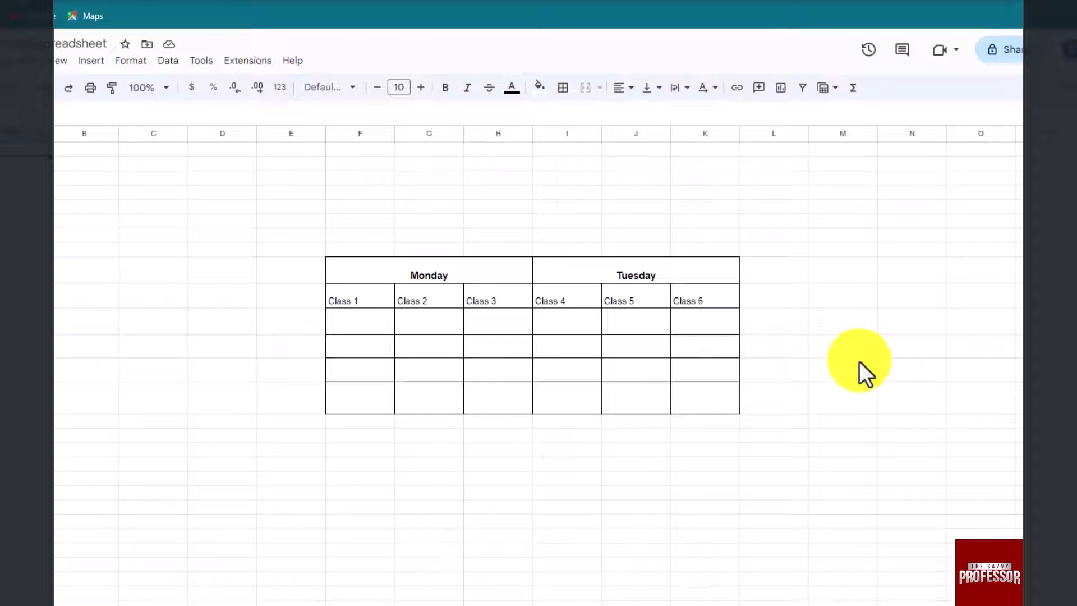
{"action": "mouse_move", "coordinate": [793, 437]}
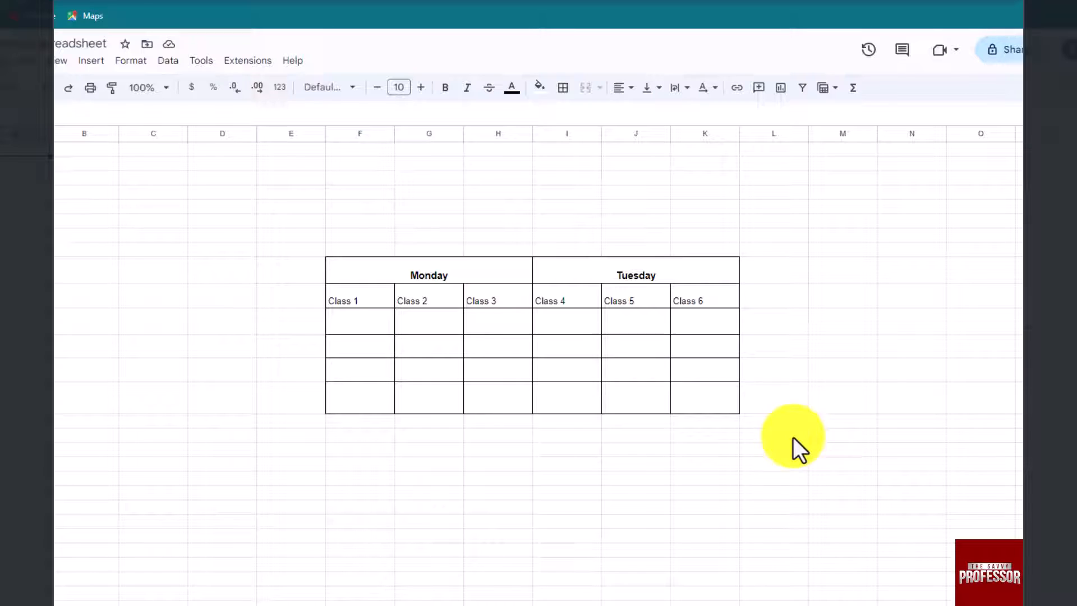
{"action": "mouse_move", "coordinate": [816, 419]}
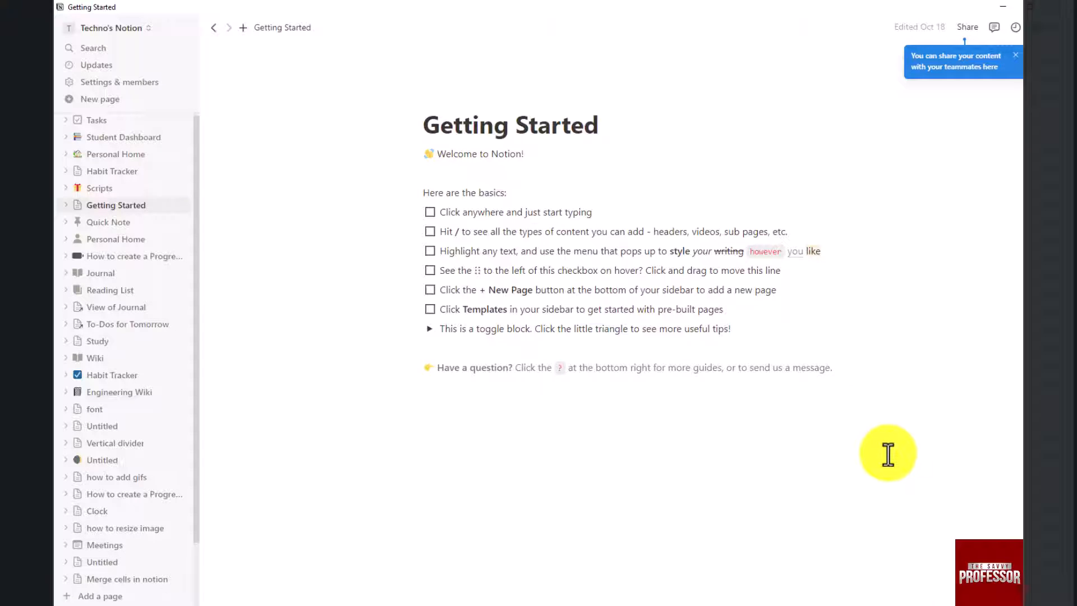
{"action": "mouse_move", "coordinate": [343, 444]}
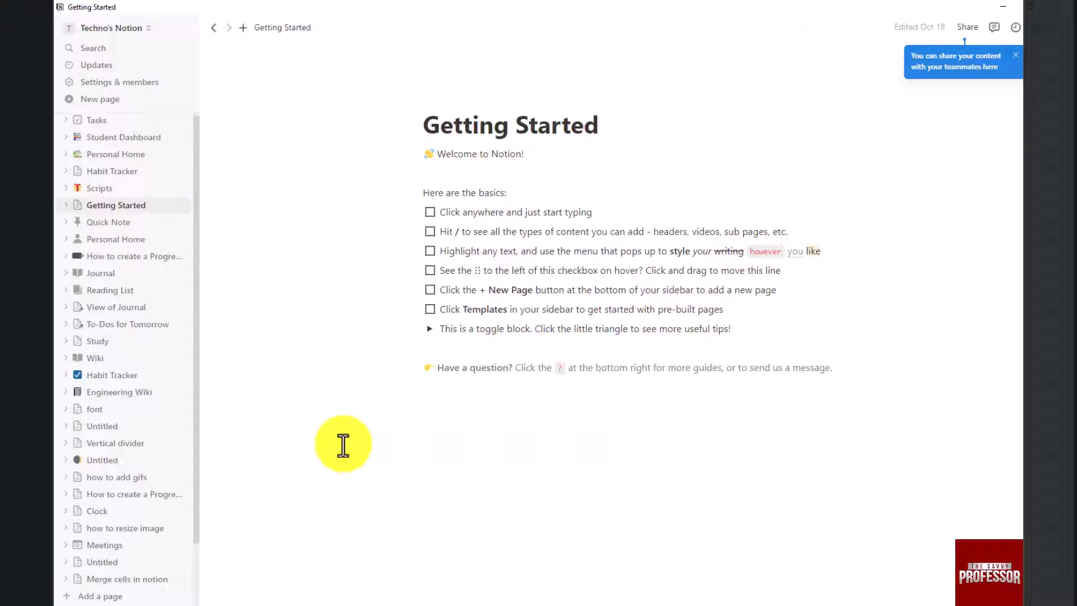
{"action": "mouse_move", "coordinate": [264, 418]}
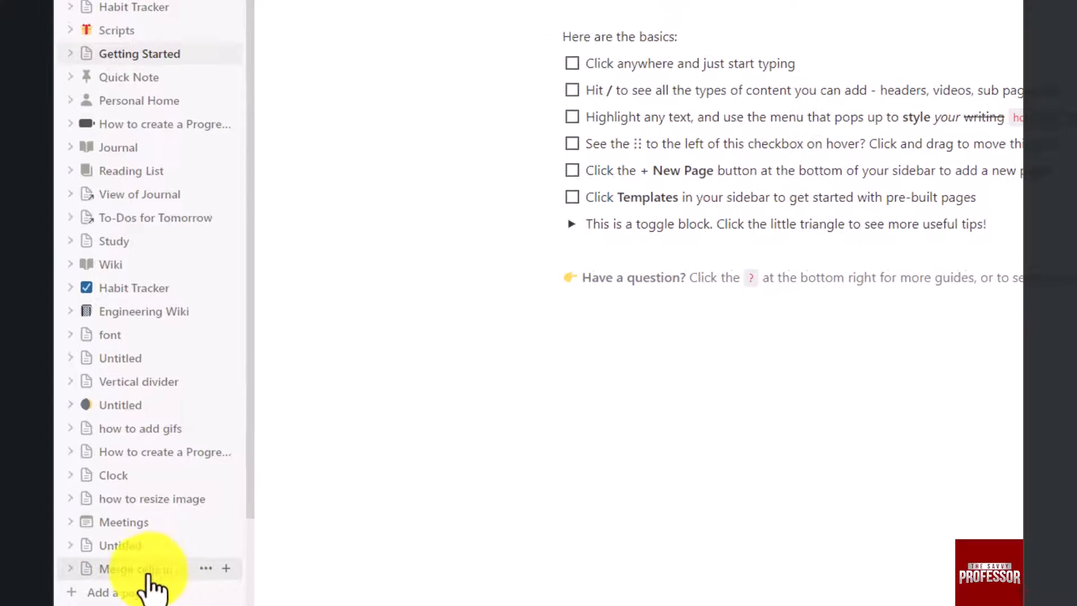
Open the 'Merge cells in notion' page and insert a simple table below its title
{"action": "left_click", "coordinate": [137, 568]}
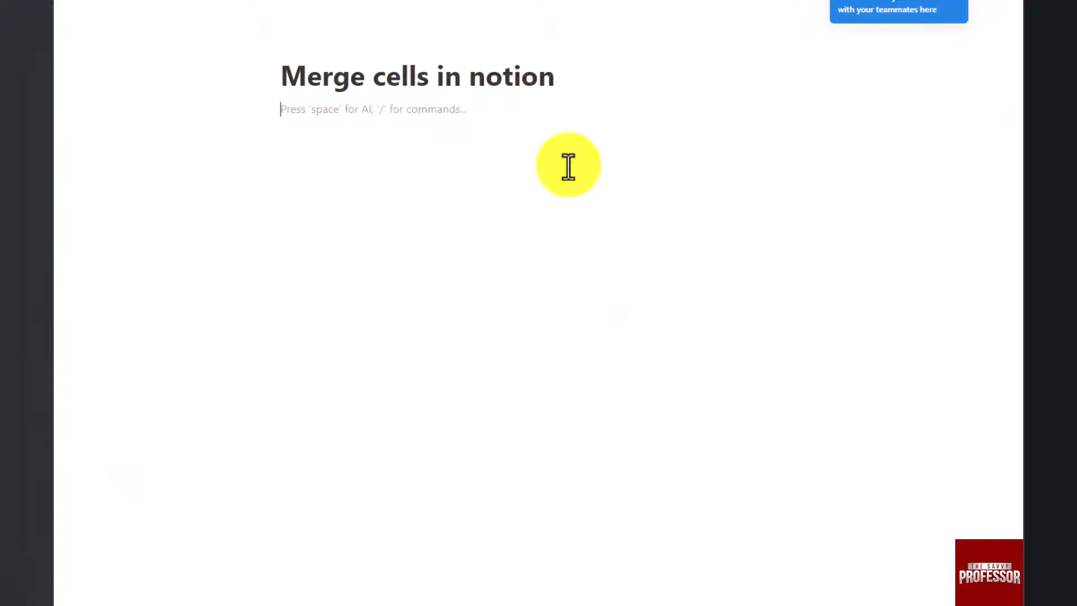
{"action": "type", "text": "/"}
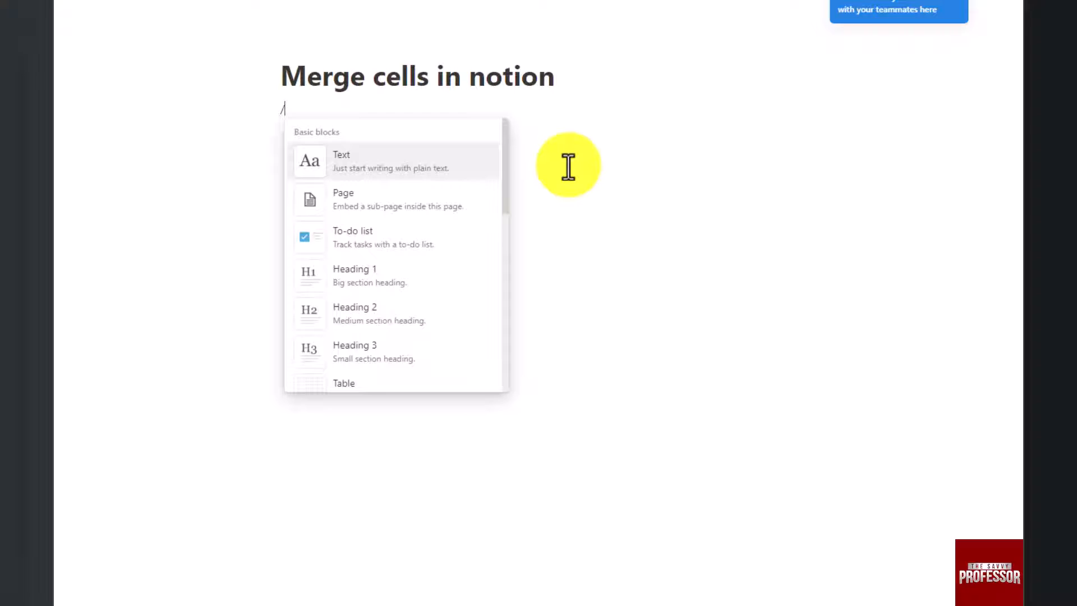
{"action": "type", "text": "tab"}
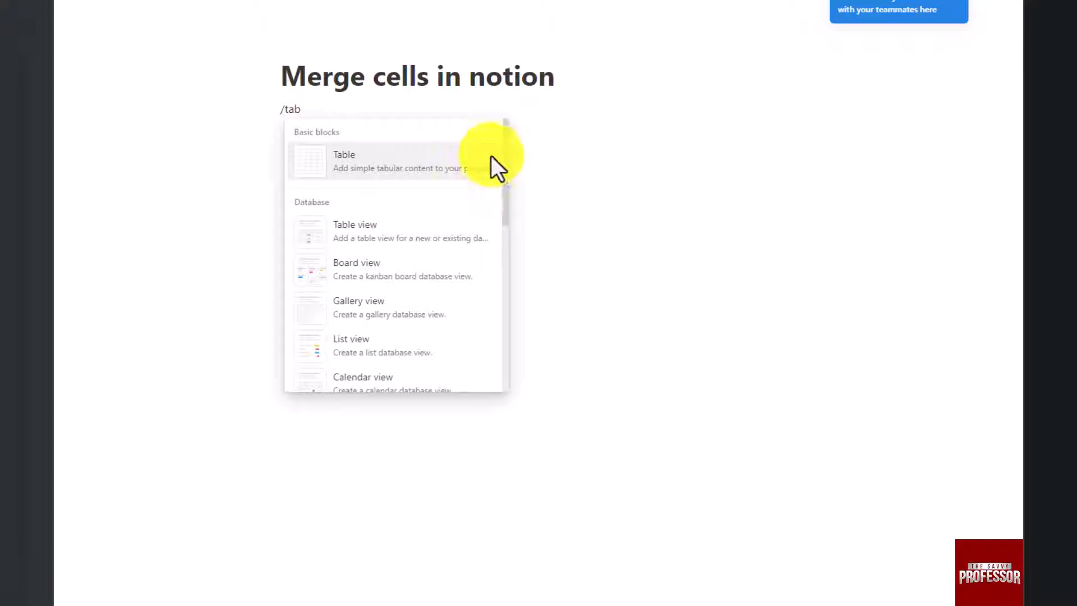
{"action": "left_click", "coordinate": [343, 161]}
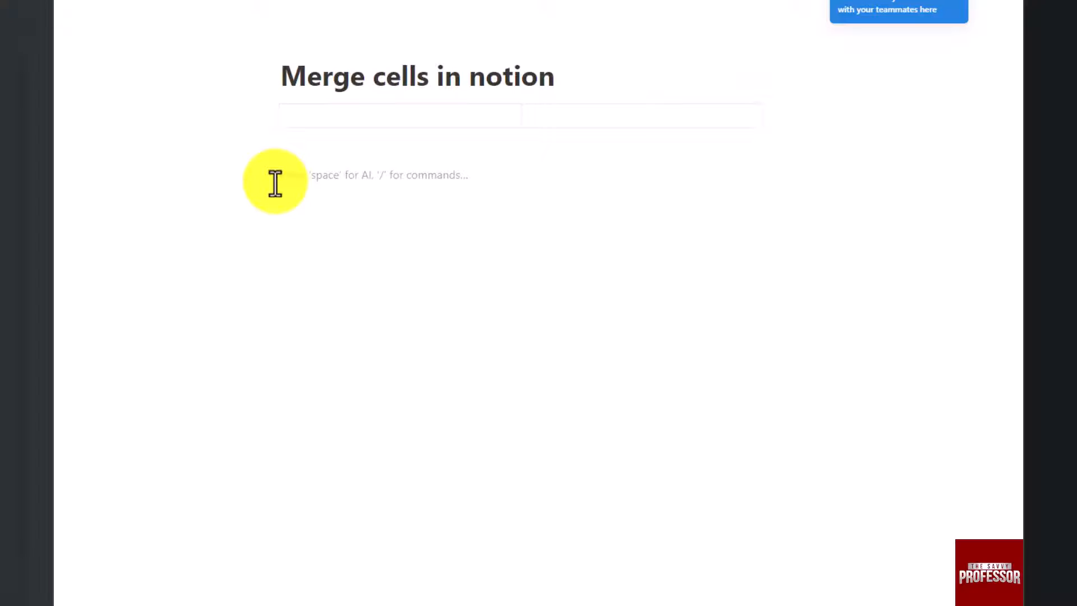
Insert a second simple table with /table below the first table
{"action": "type", "text": "/"}
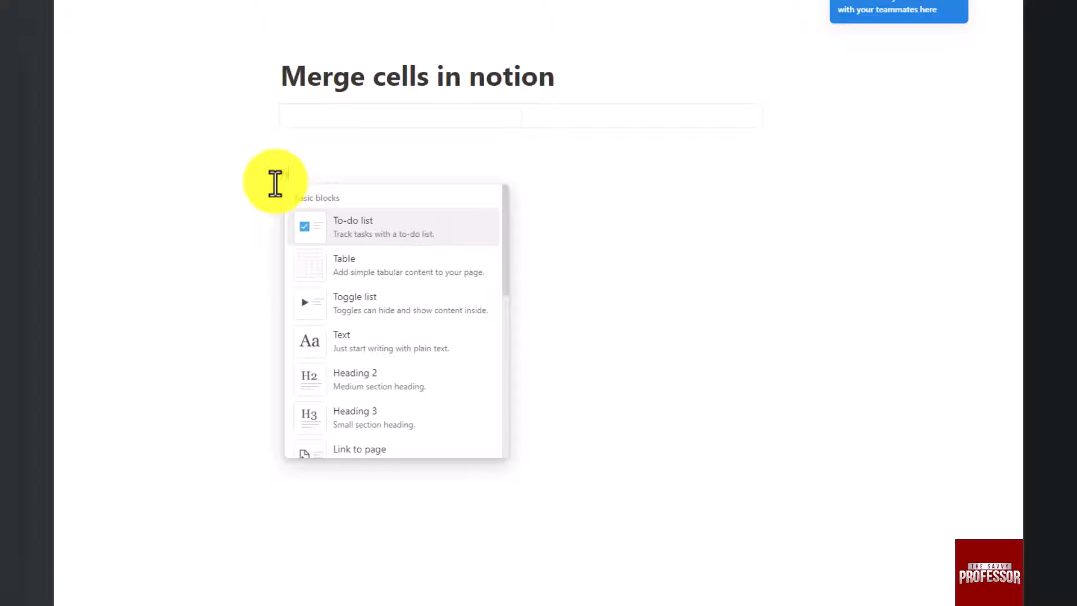
{"action": "type", "text": "table"}
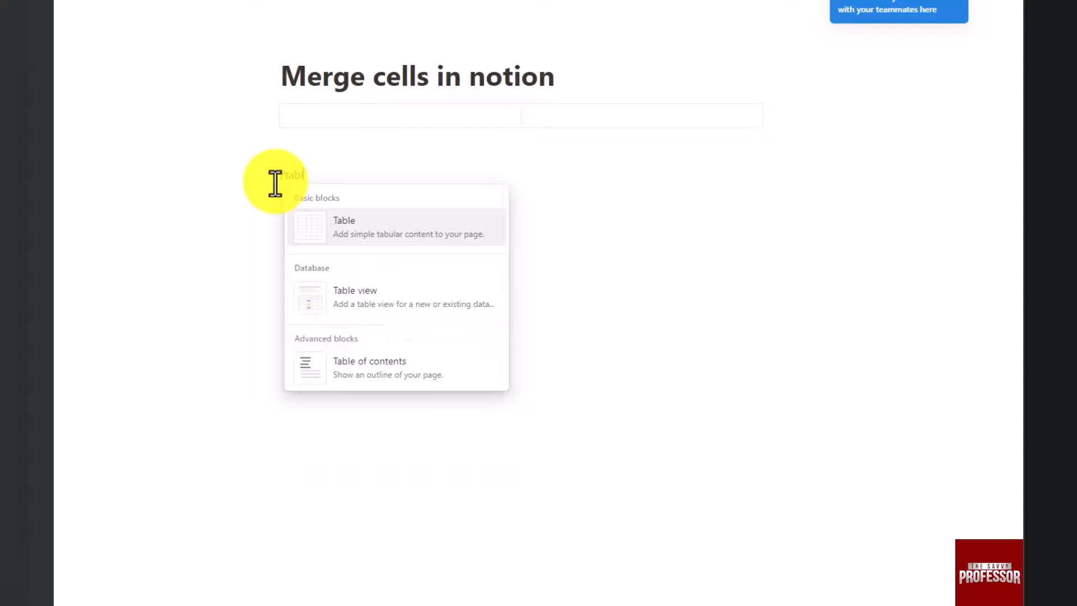
{"action": "left_click", "coordinate": [344, 227]}
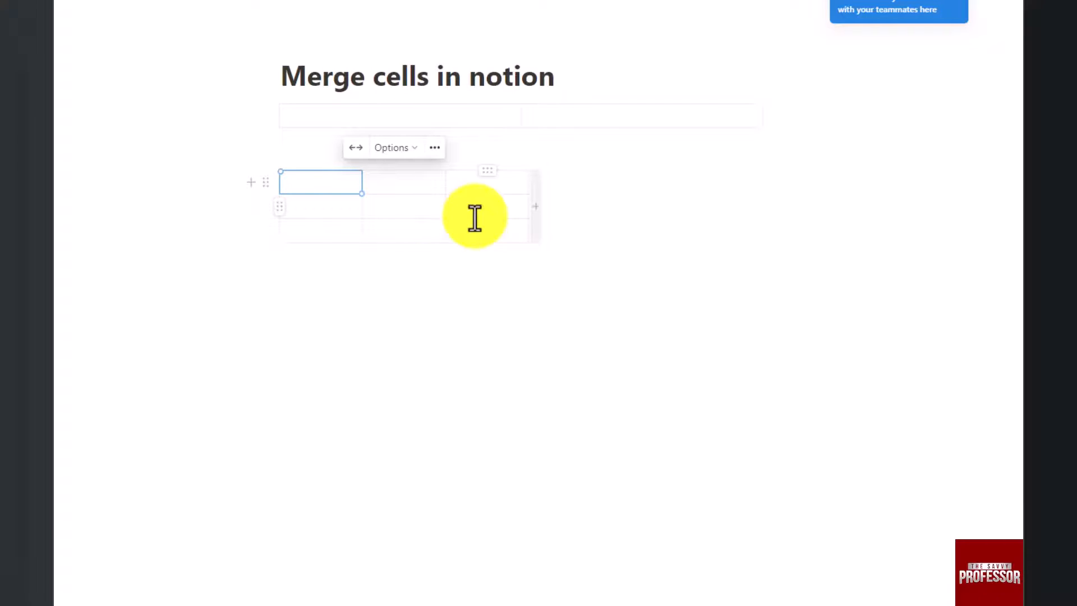
{"action": "mouse_move", "coordinate": [617, 207]}
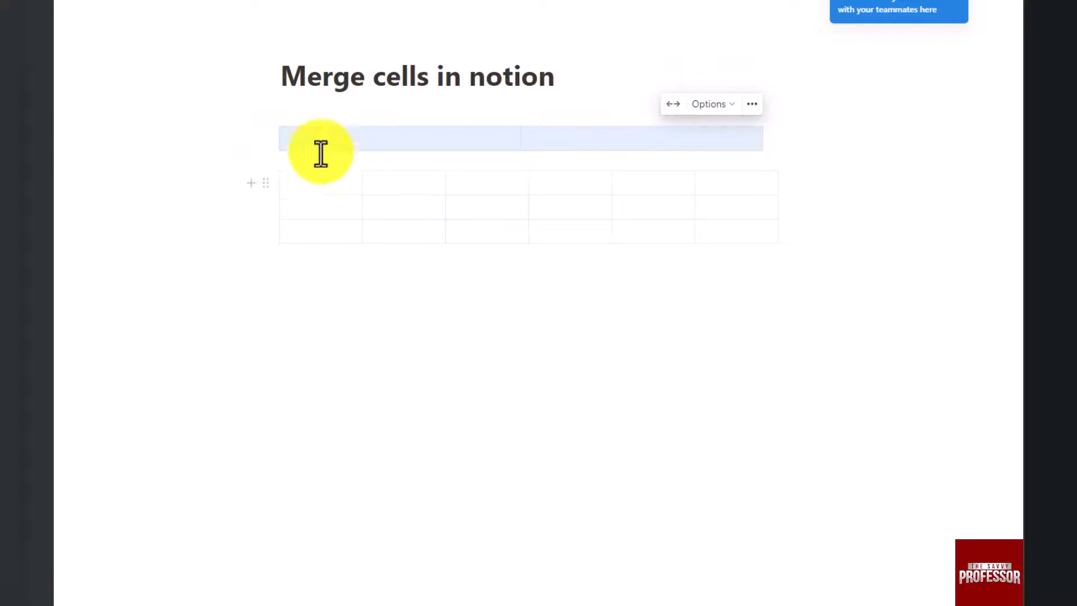
Type 'Monday' and 'Wednesday' into the first table's two cells
{"action": "type", "text": "Monday"}
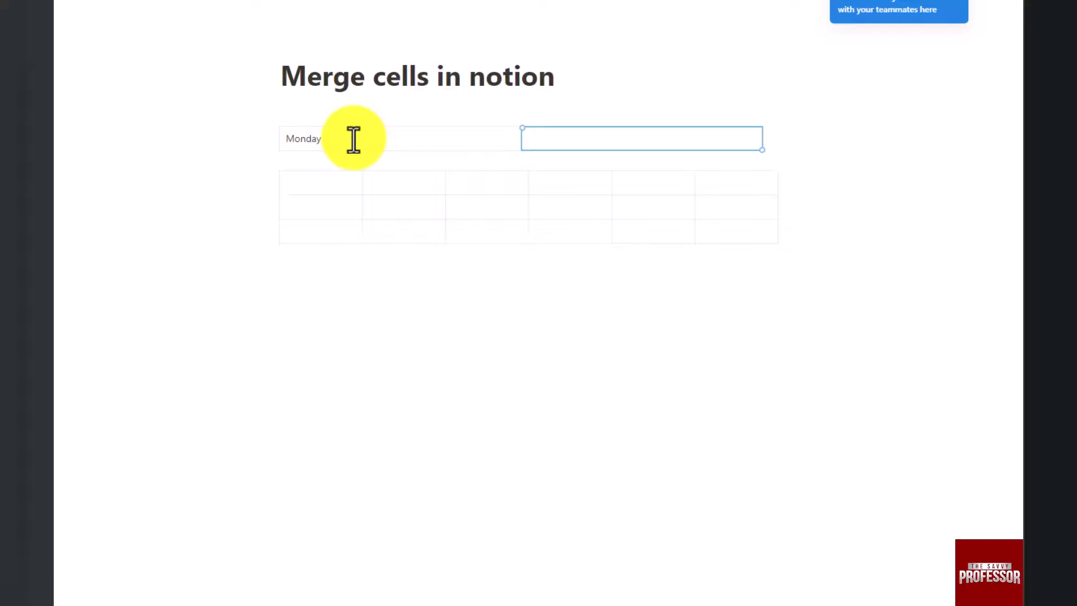
{"action": "type", "text": "W"}
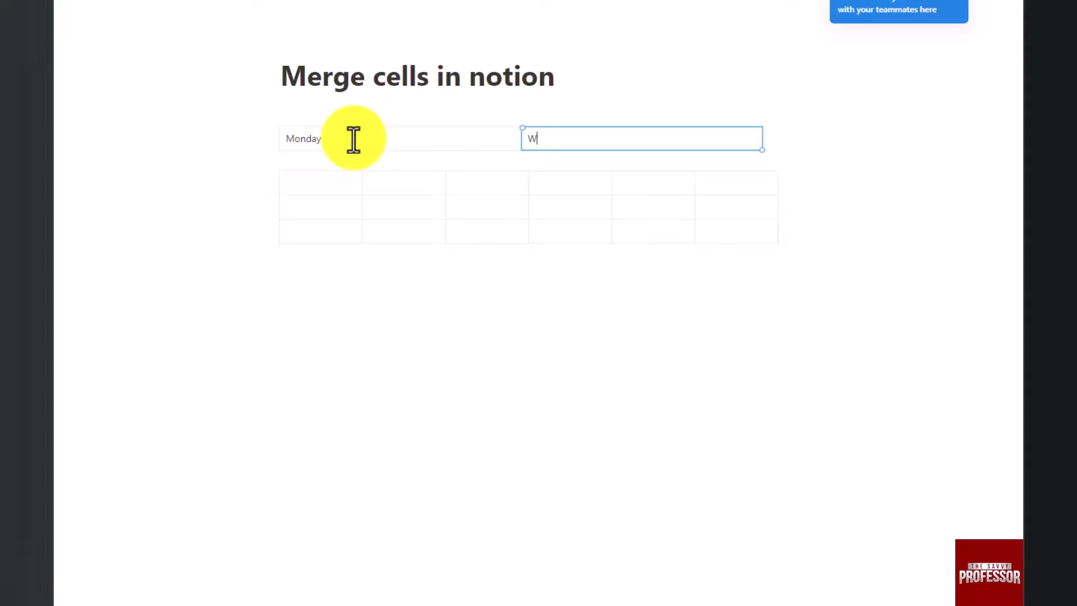
{"action": "type", "text": "ednesday"}
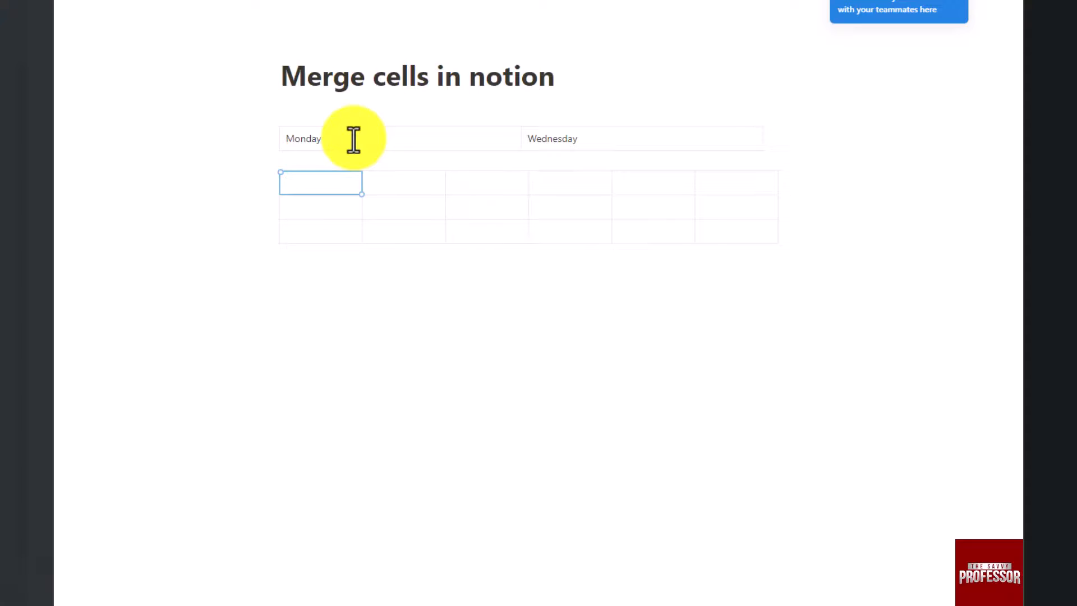
Fill the lower table's top row with 'Class 1' through 'Class 5', starting the sixth label
{"action": "type", "text": "Class 1"}
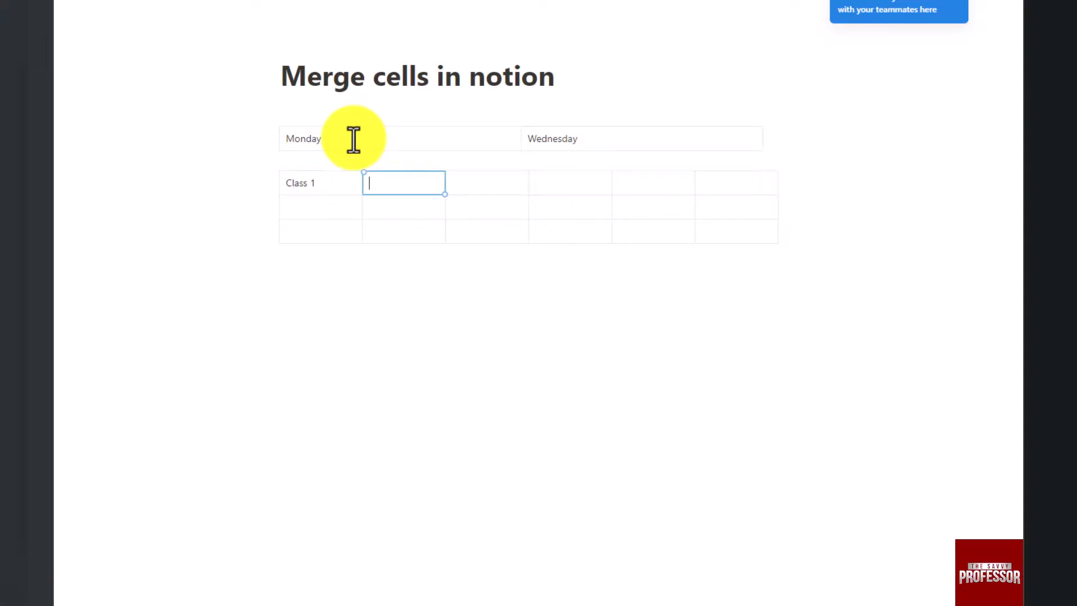
{"action": "type", "text": "Class2"}
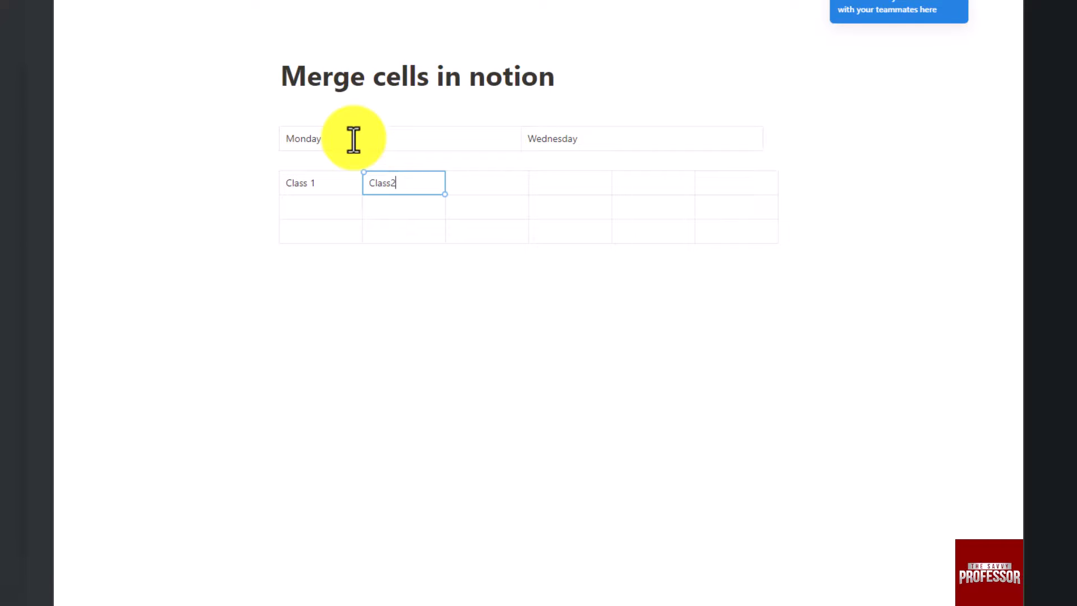
{"action": "type", "text": "\" \""}
{"action": "left_click", "coordinate": [487, 183]}
{"action": "type", "text": "C"}
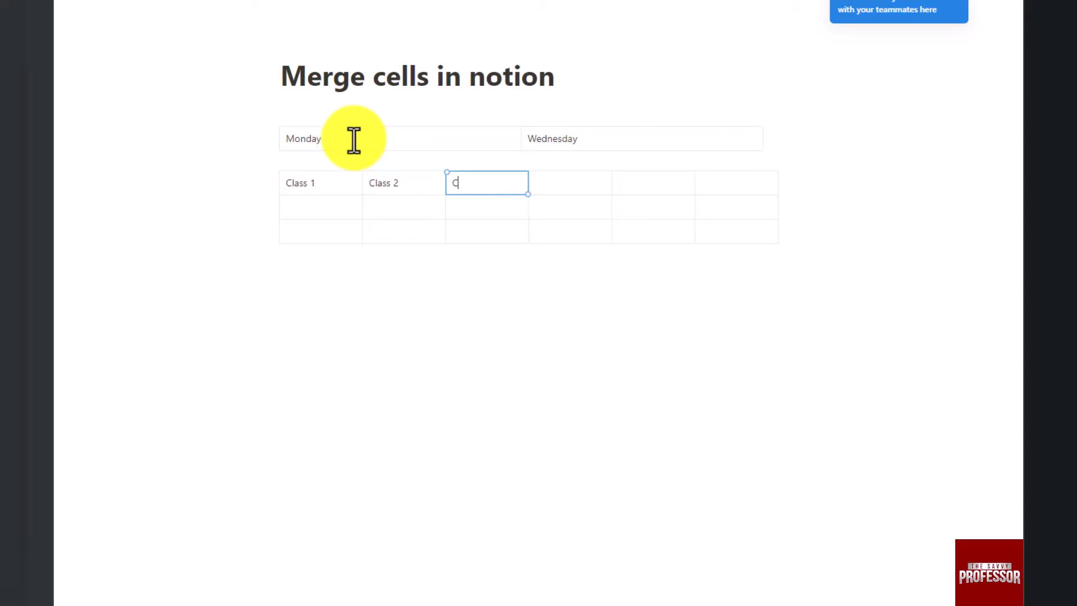
{"action": "type", "text": "lass 3"}
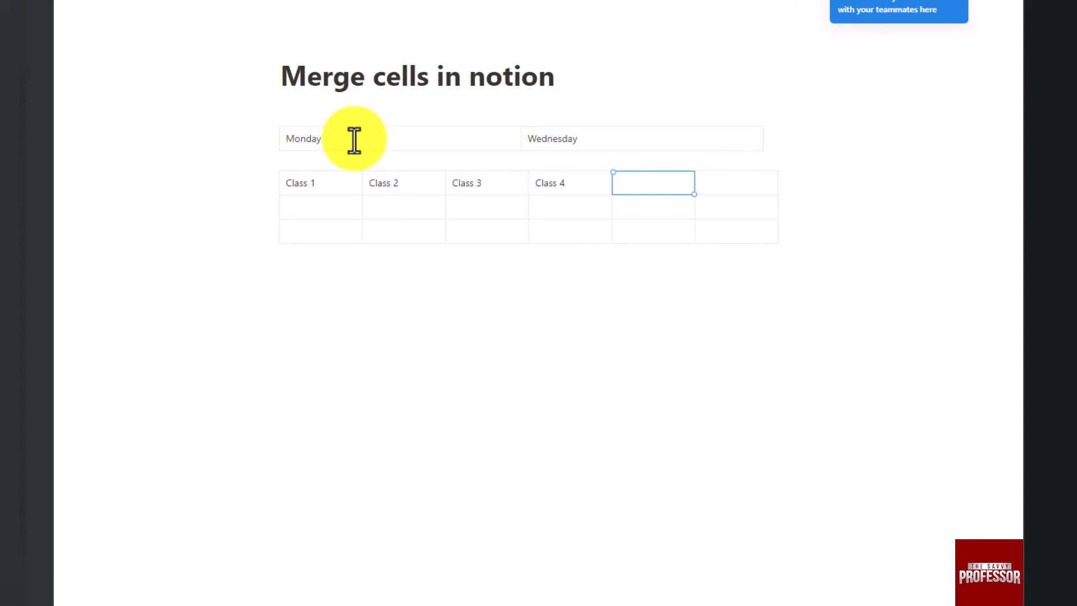
{"action": "type", "text": "Class 5"}
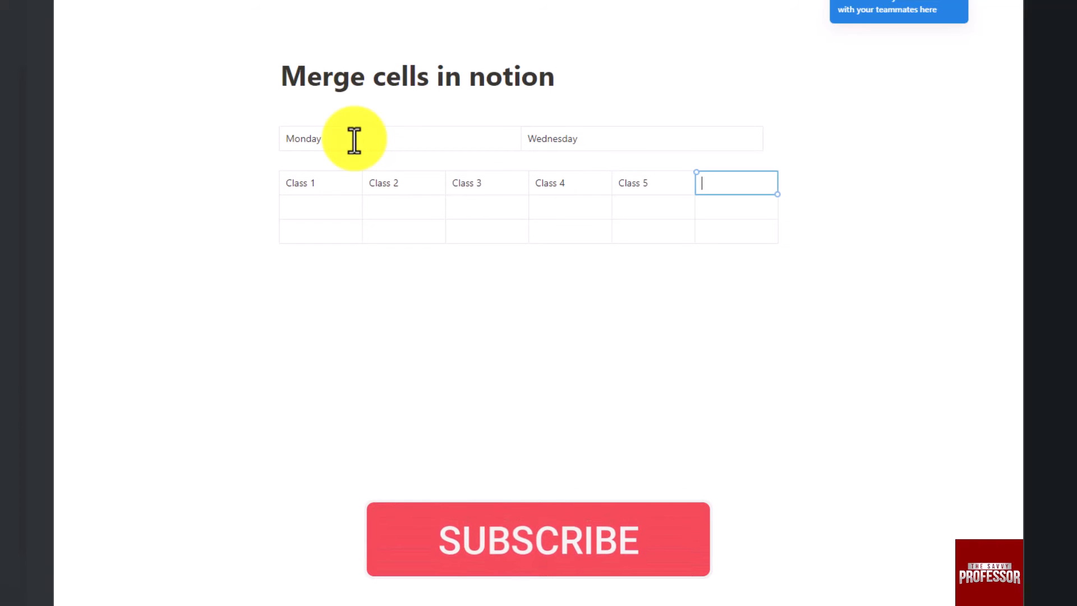
{"action": "type", "text": "Cl"}
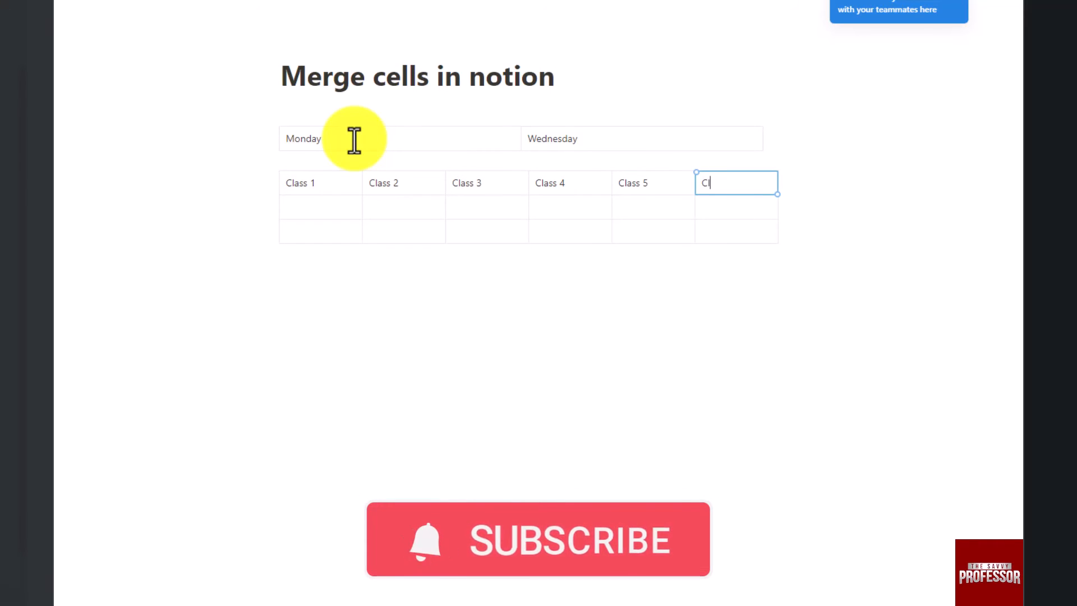